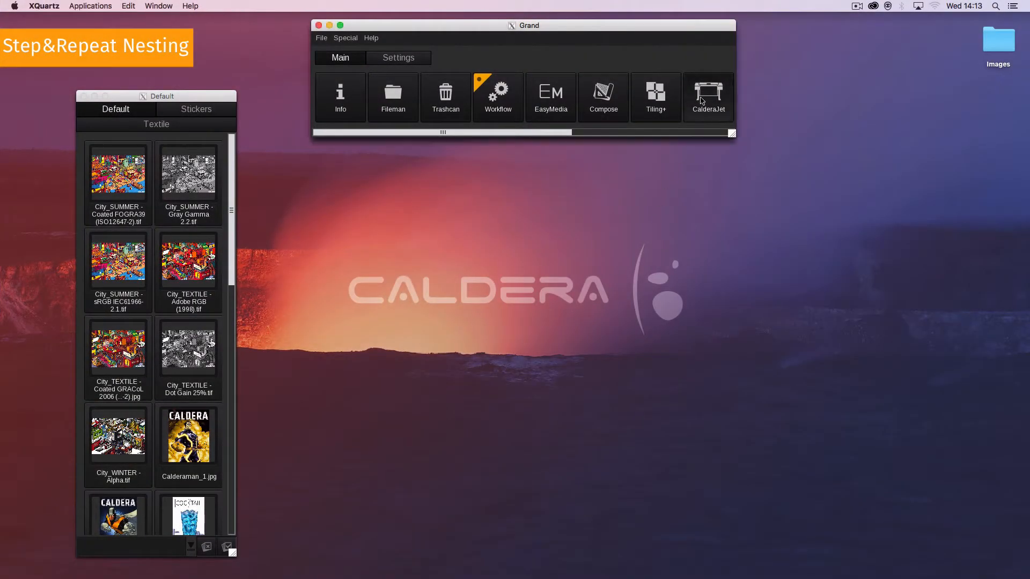
- Open the CalderaJet print module for the 500 × 350 mm City_SUMMER FOGRA39 image
{"action": "left_click", "coordinate": [708, 97]}
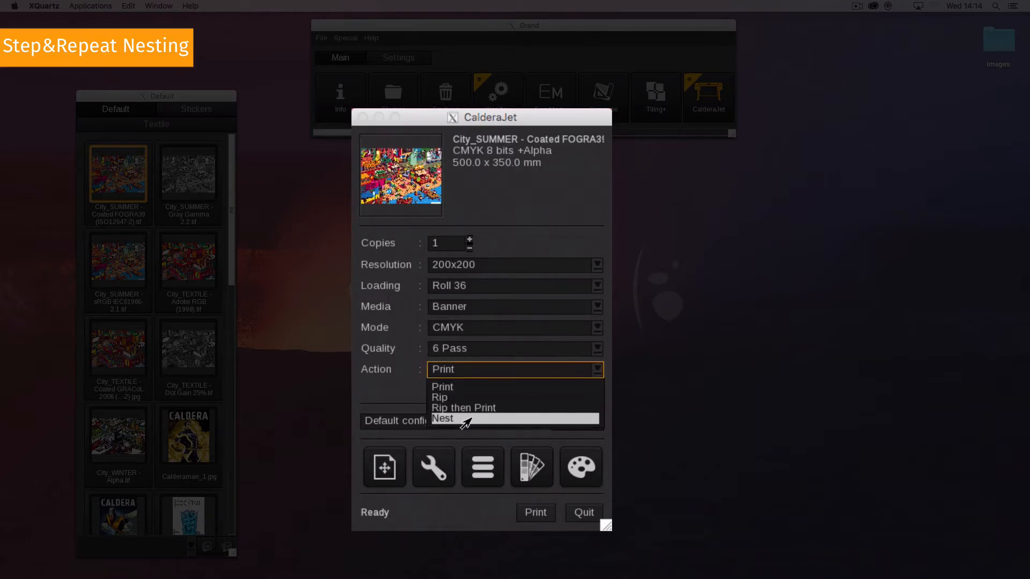
- Set the City_SUMMER print action to Nest
{"action": "left_click", "coordinate": [443, 418]}
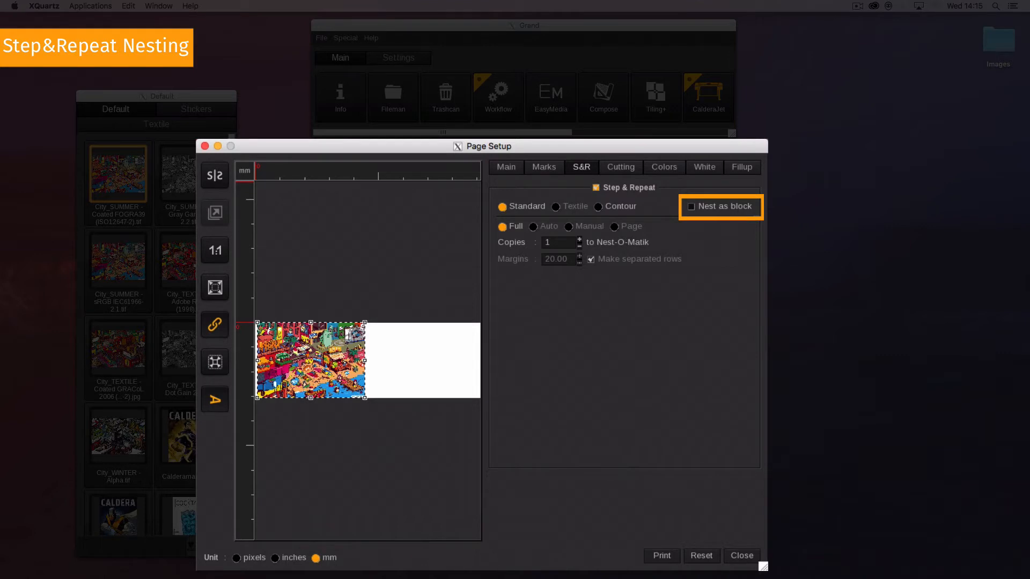
- Nest four City_SUMMER copies as one block with 0.00 margins
{"action": "left_click", "coordinate": [690, 206]}
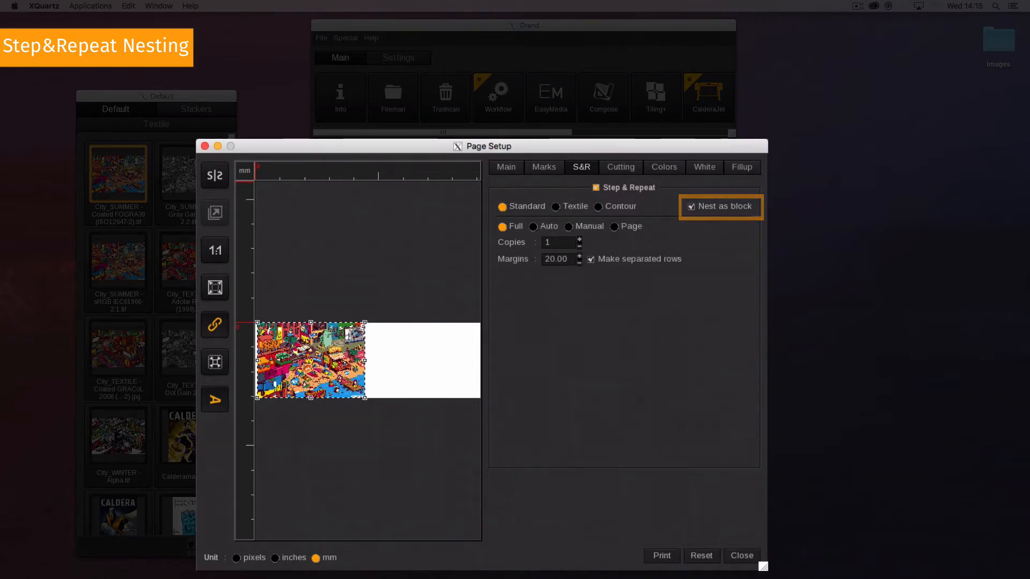
{"action": "left_click", "coordinate": [579, 239]}
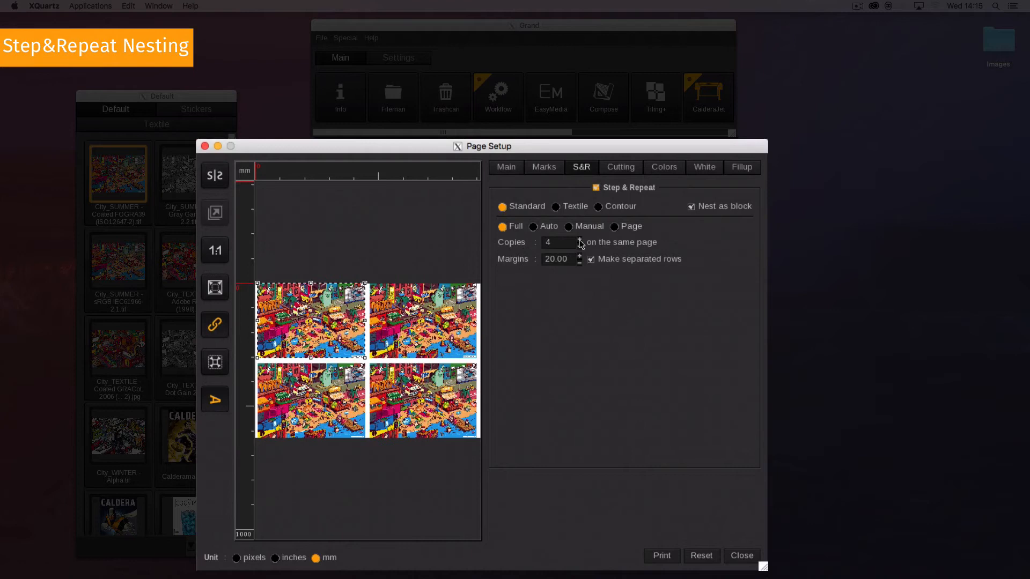
{"action": "type", "text": "0.00"}
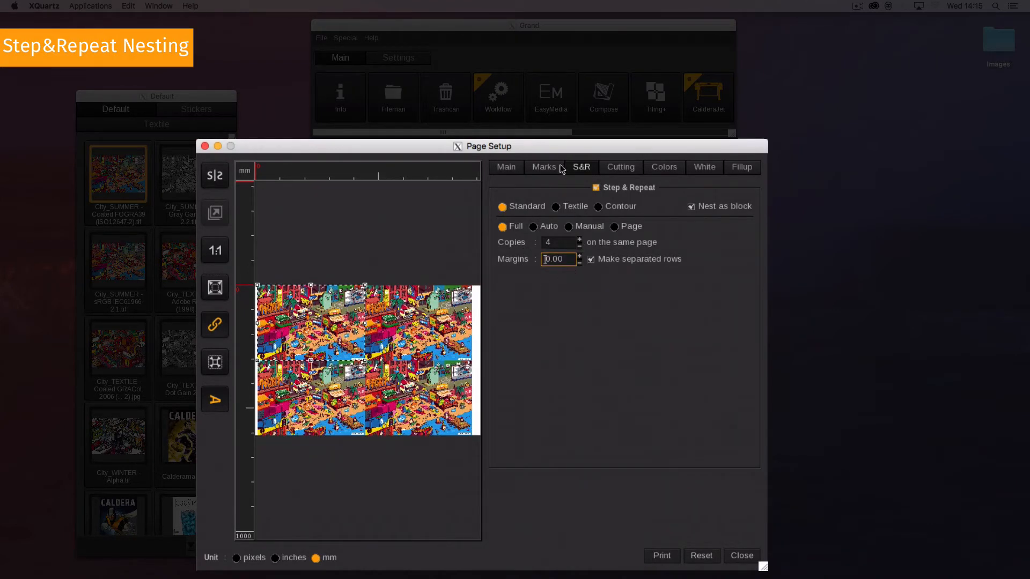
{"action": "left_click", "coordinate": [544, 167]}
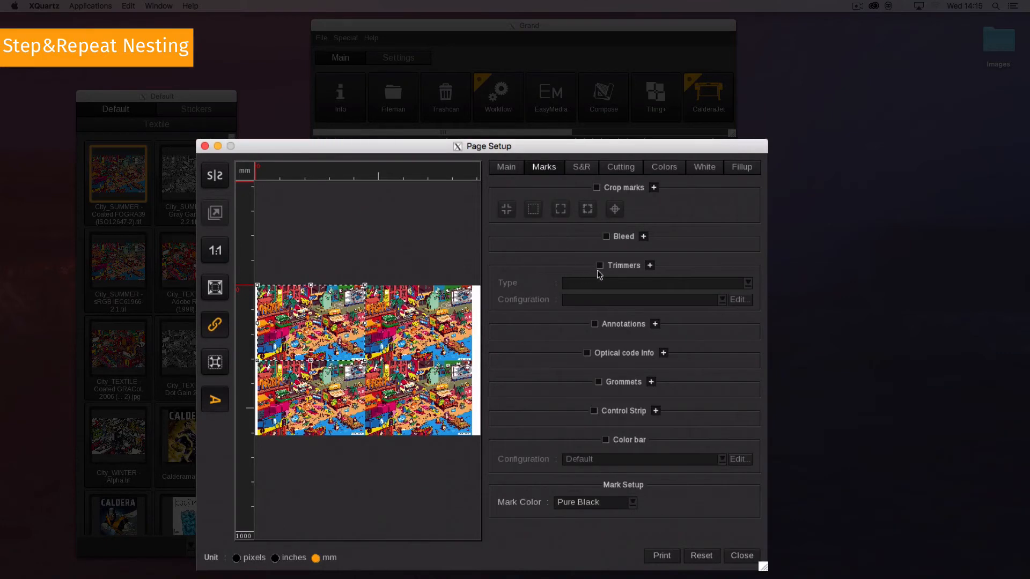
- Enable Fotoba trimmer marks, comparing Individual images before settling on Block marks
{"action": "left_click", "coordinate": [599, 266]}
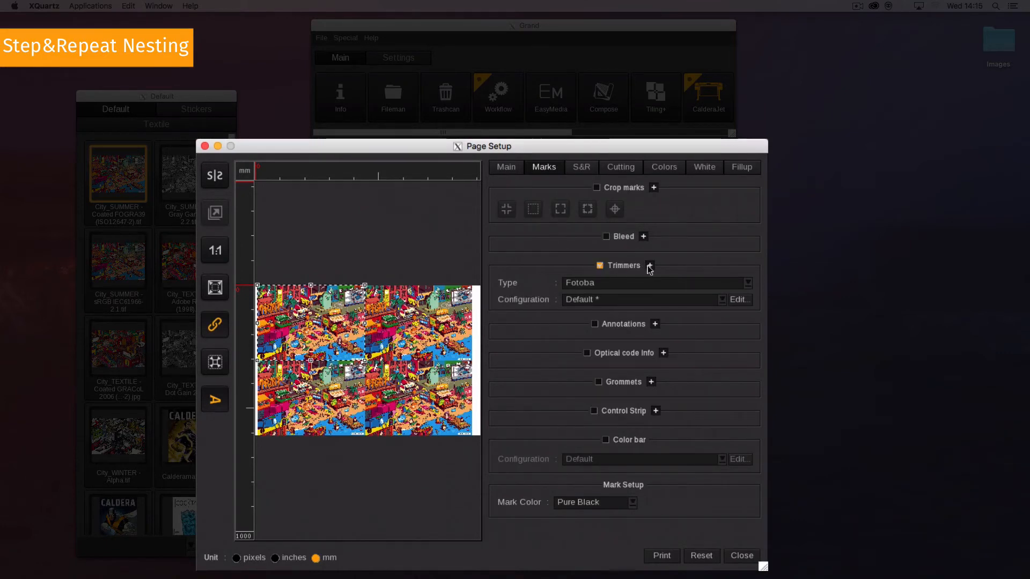
{"action": "left_click", "coordinate": [649, 266]}
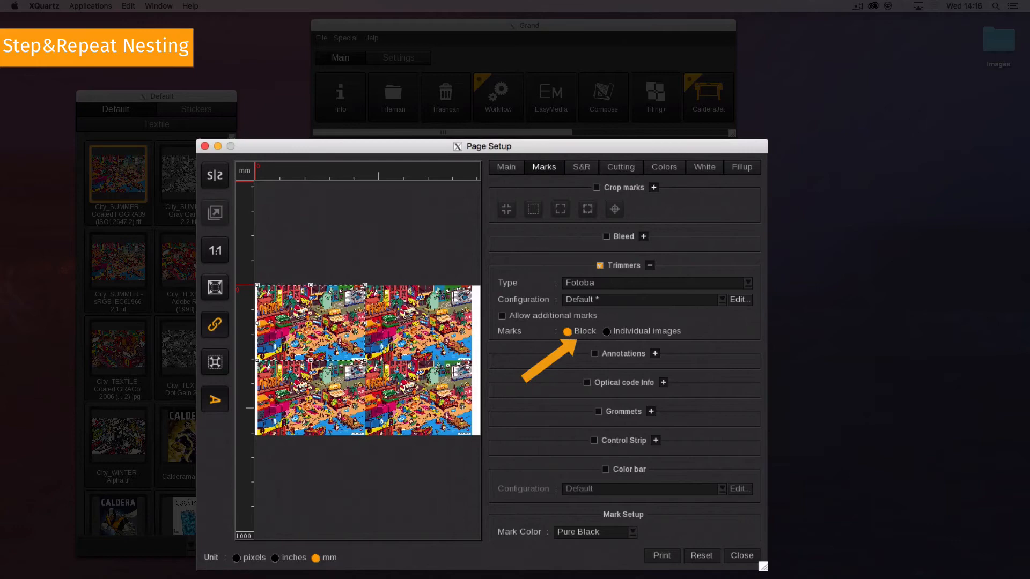
{"action": "left_click", "coordinate": [607, 331]}
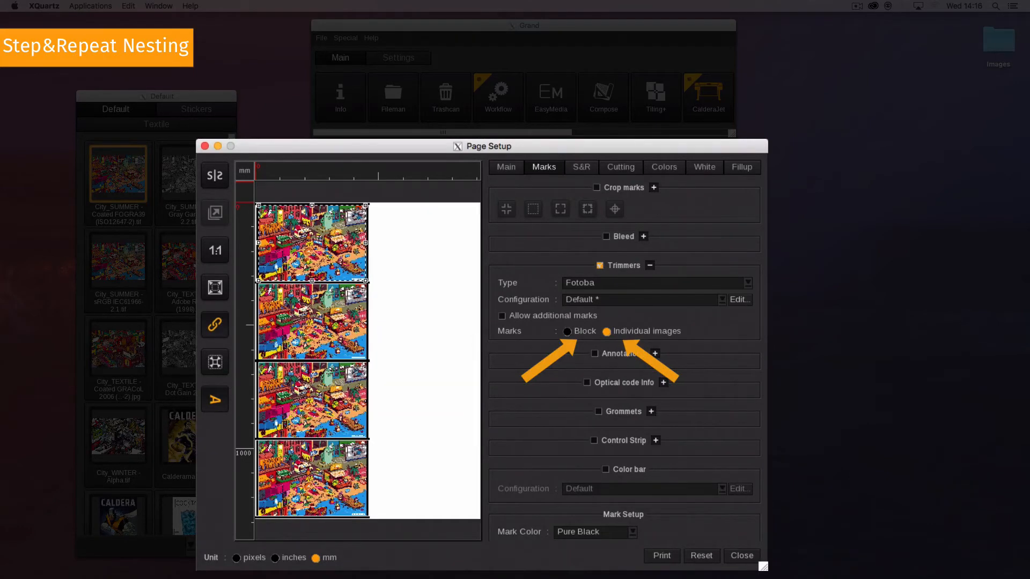
{"action": "left_click", "coordinate": [567, 331]}
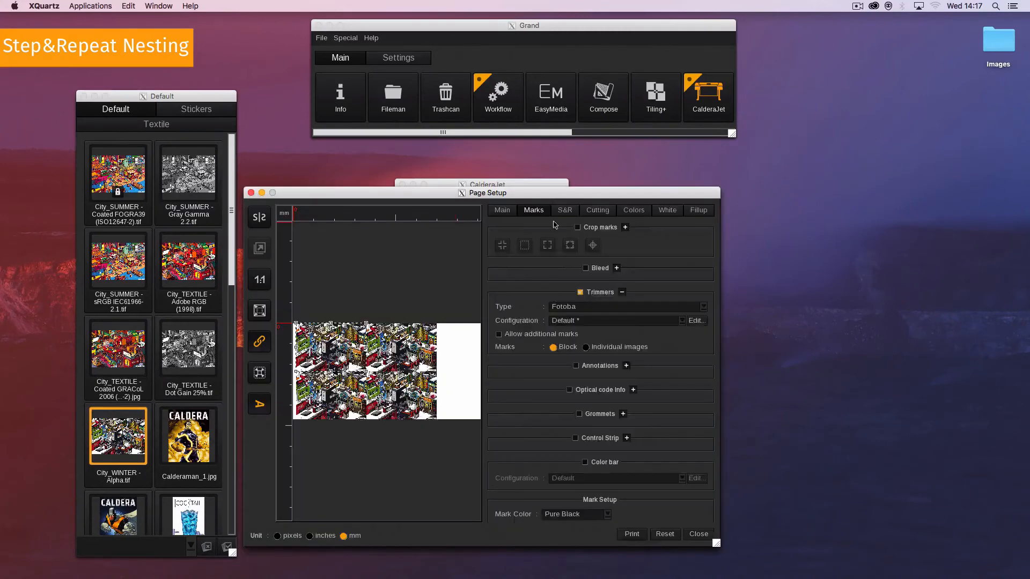
- Send City_WINTER - Alpha, nested as a trimmed block, into the Autonest #5 job
{"action": "left_click", "coordinate": [562, 210]}
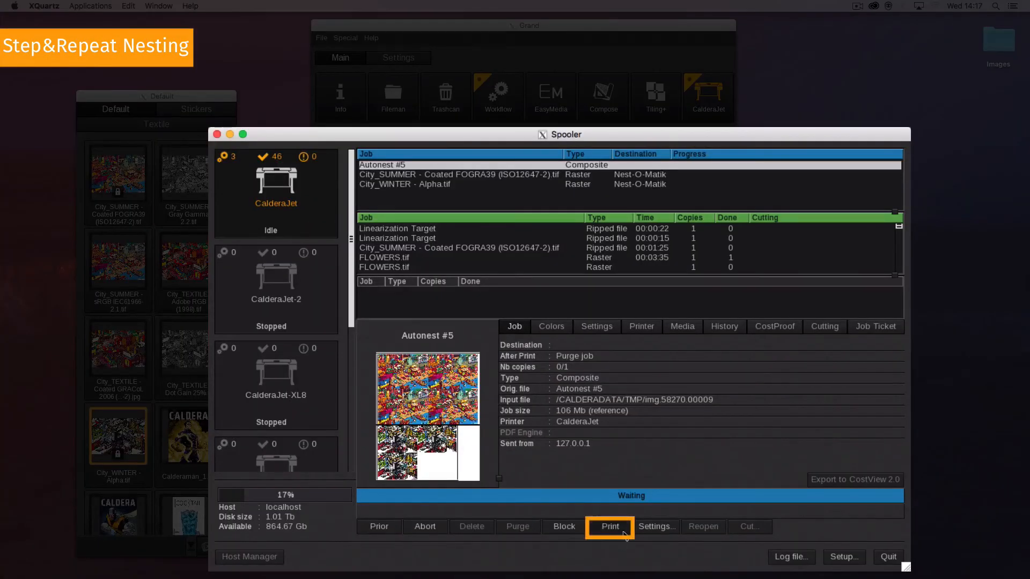
- Print the Autonest #5 composite job on the CalderaJet
{"action": "left_click", "coordinate": [608, 526]}
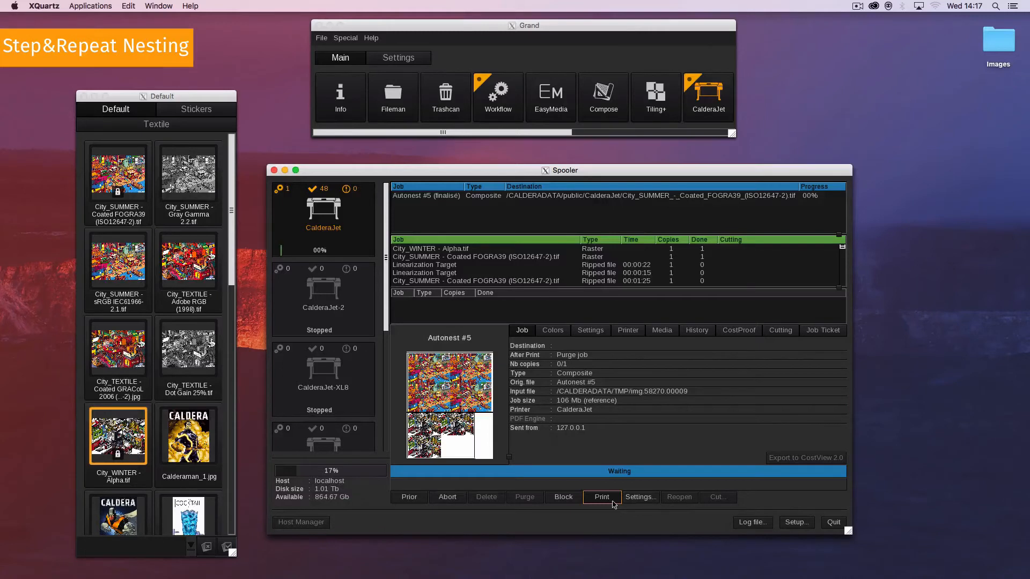